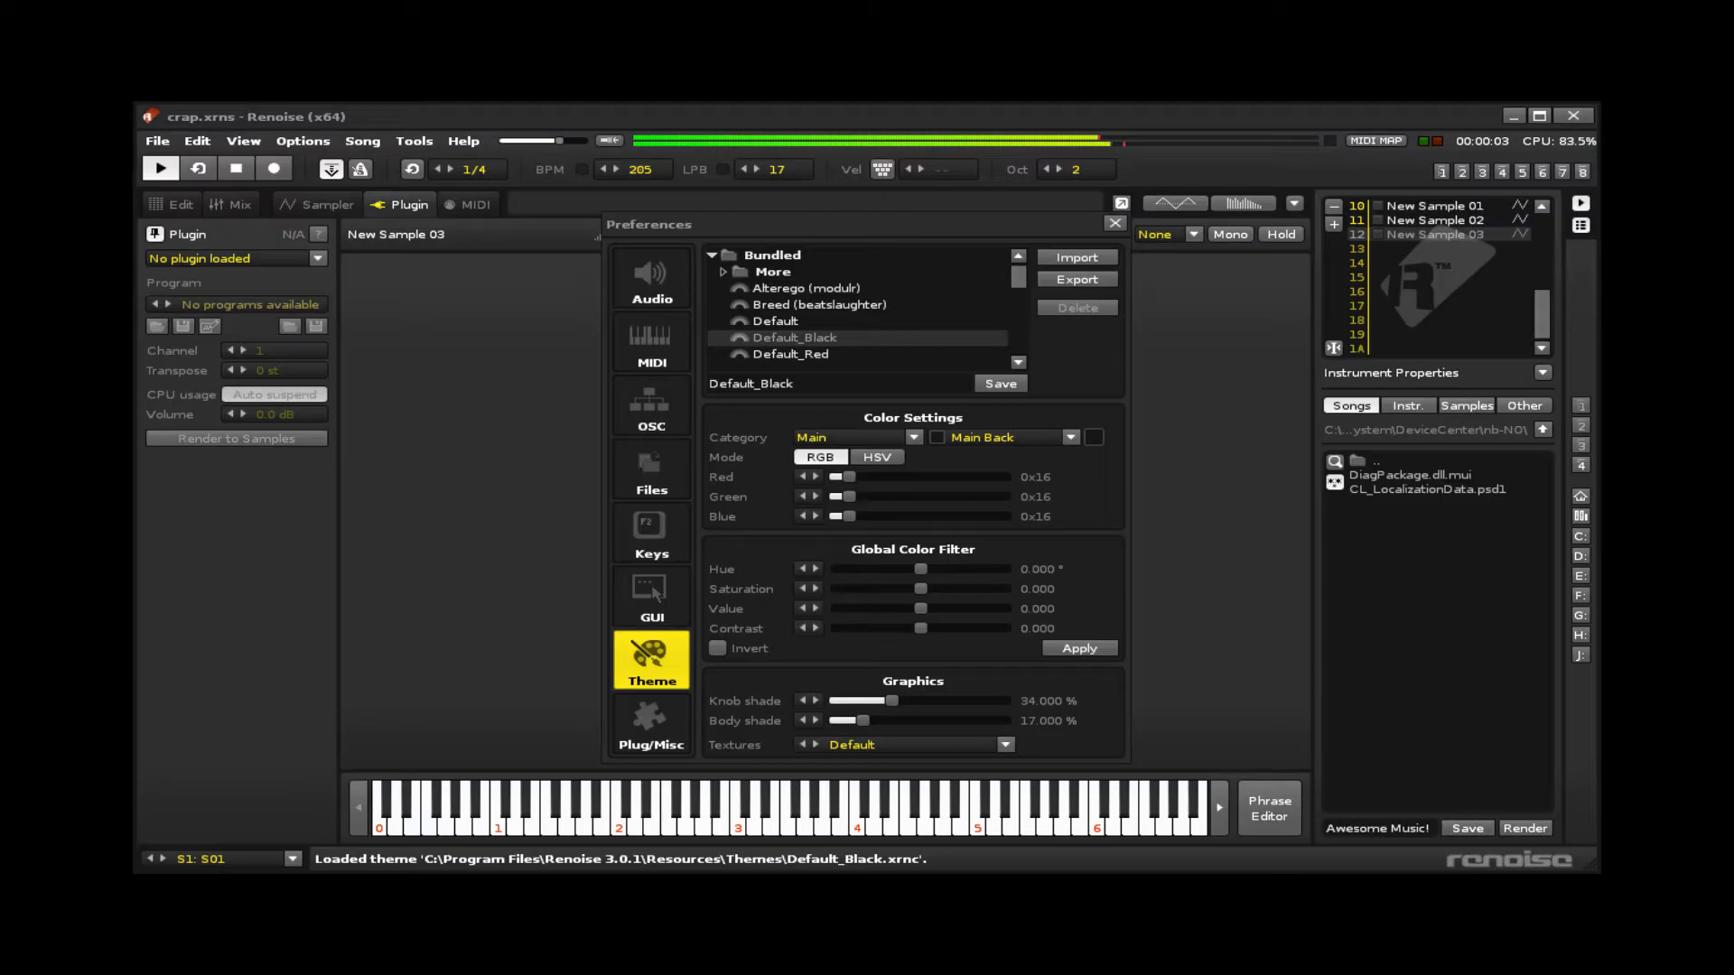
# Step: Show New Sample 03's keyzone map in the Sampler under the light grey theme
pyautogui.click(317, 204)
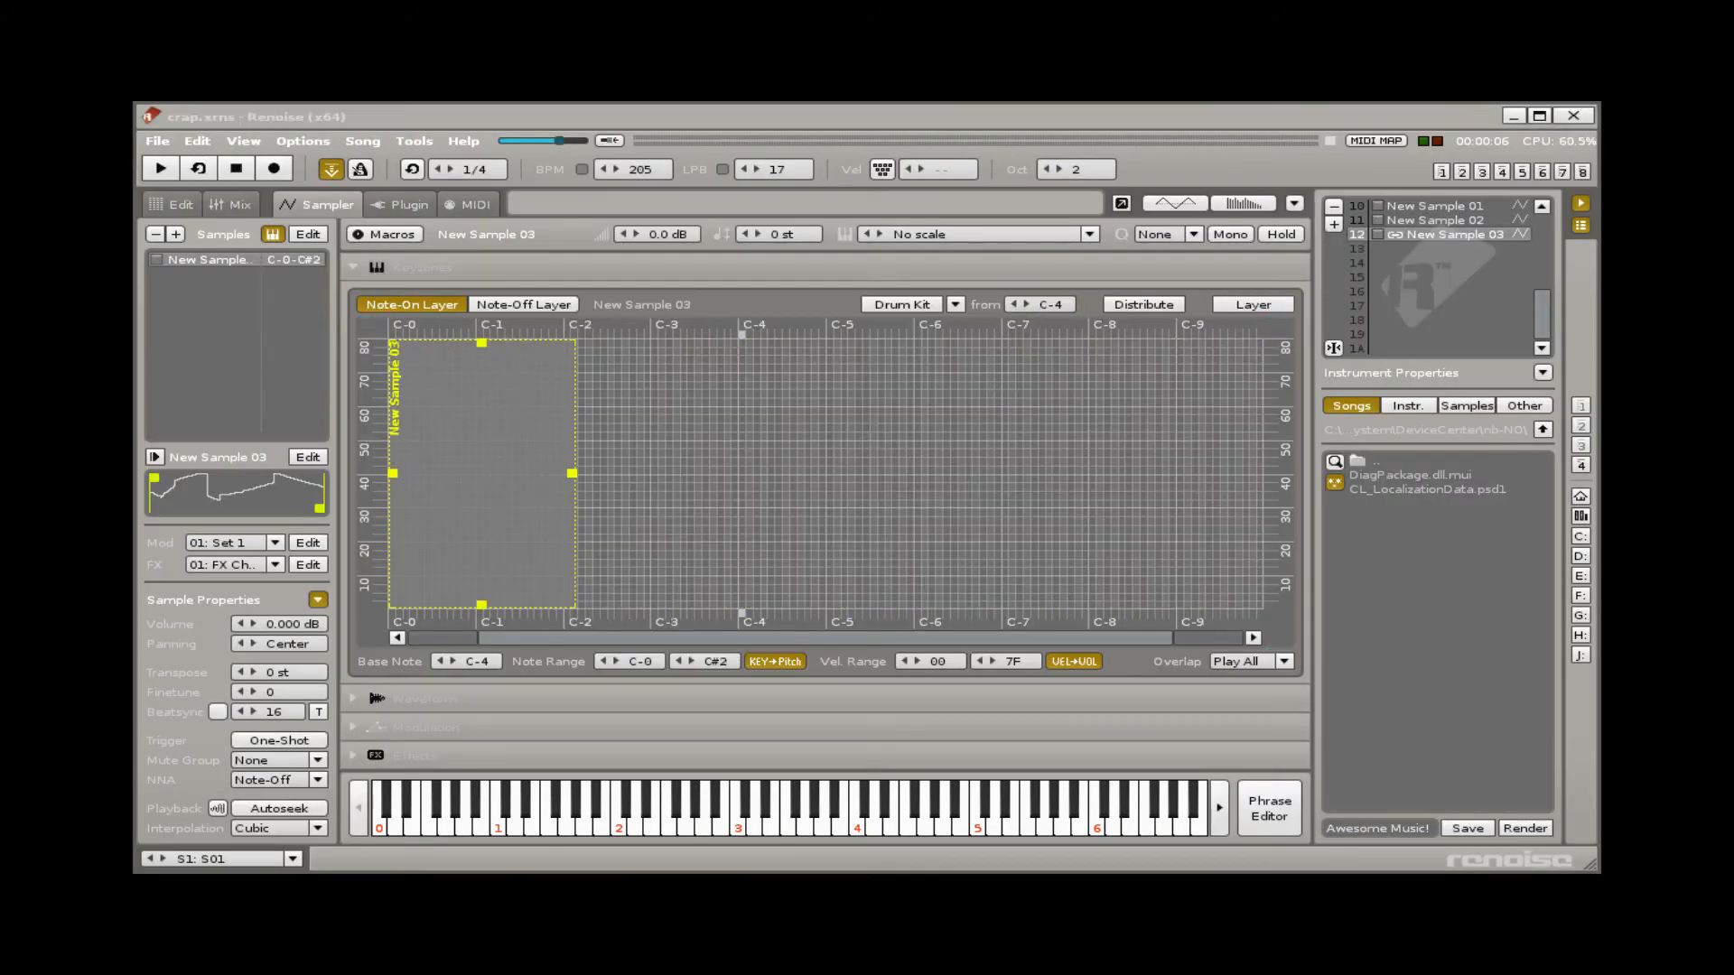
# Step: Switch between the Edit and Mix tabs, ending on the pattern editor with its spectrum display
pyautogui.click(170, 205)
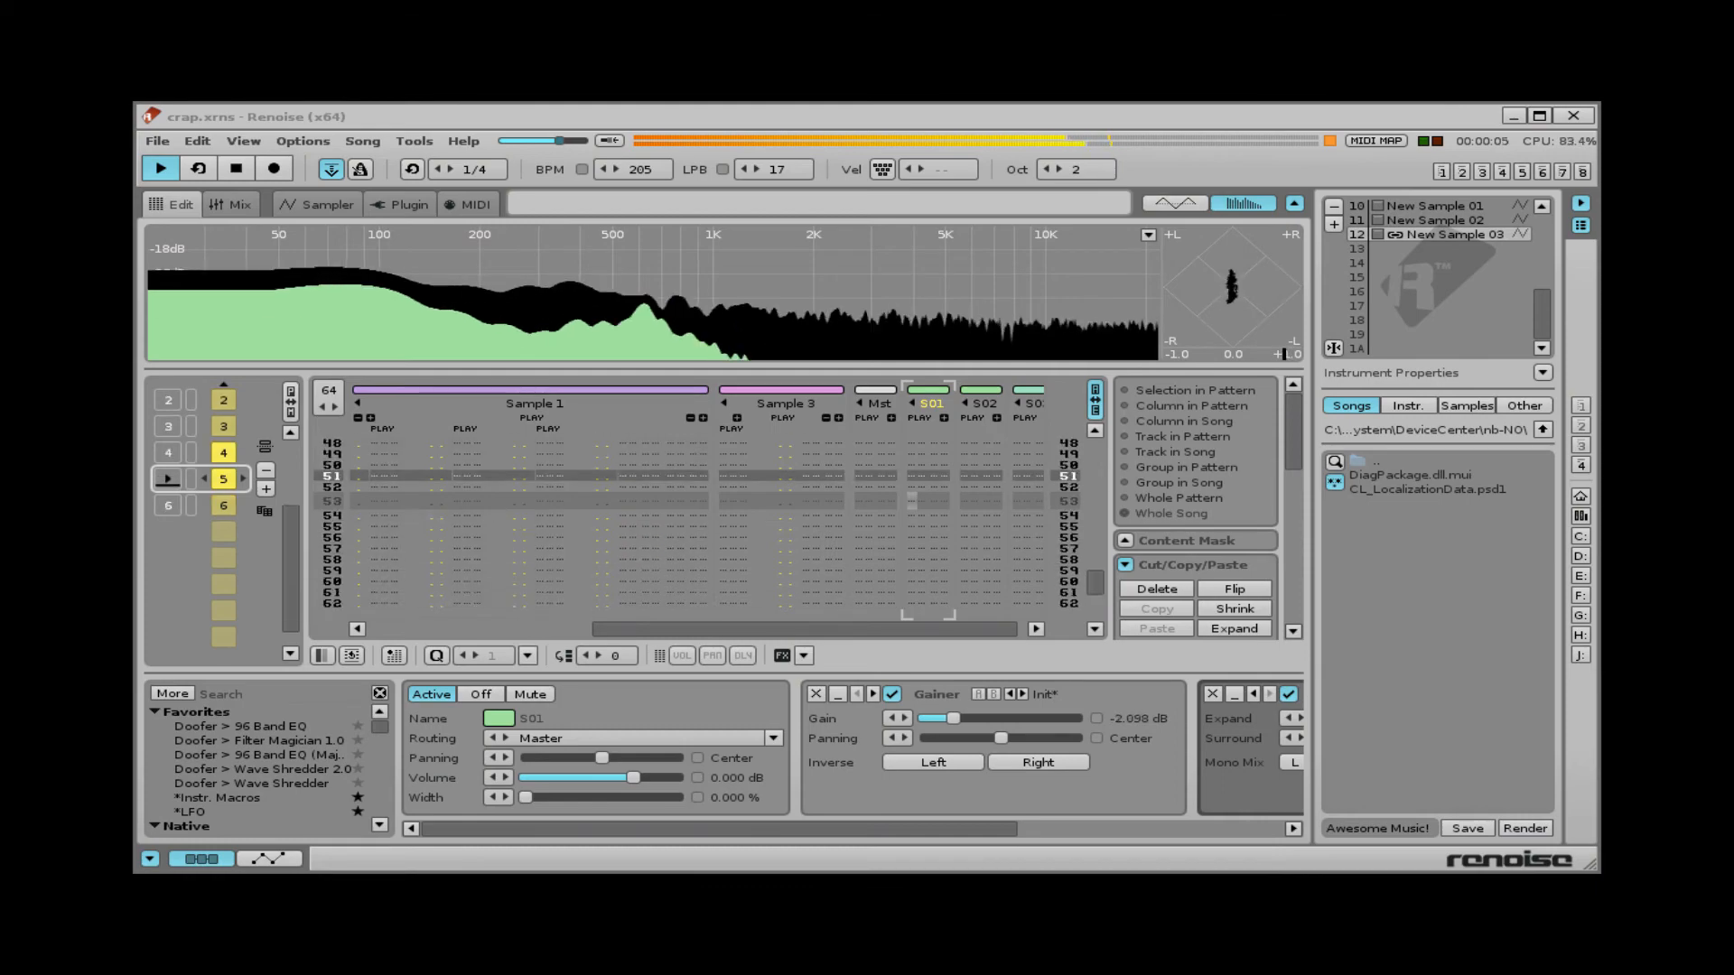
pyautogui.click(235, 204)
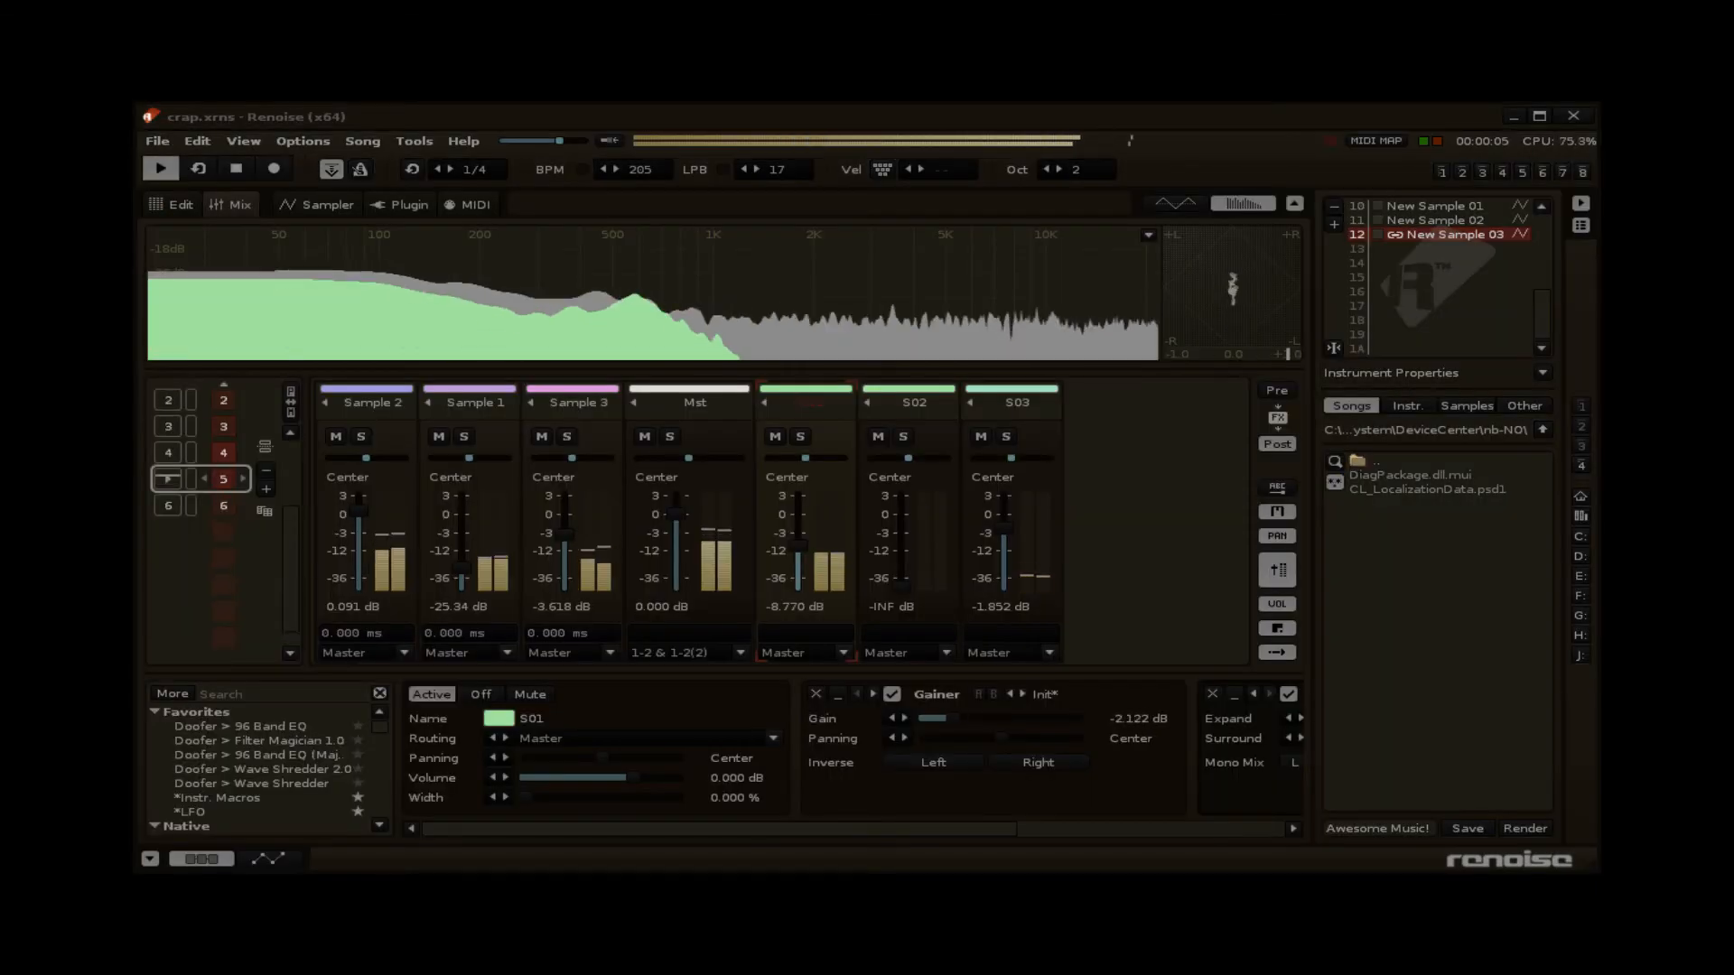
pyautogui.click(172, 204)
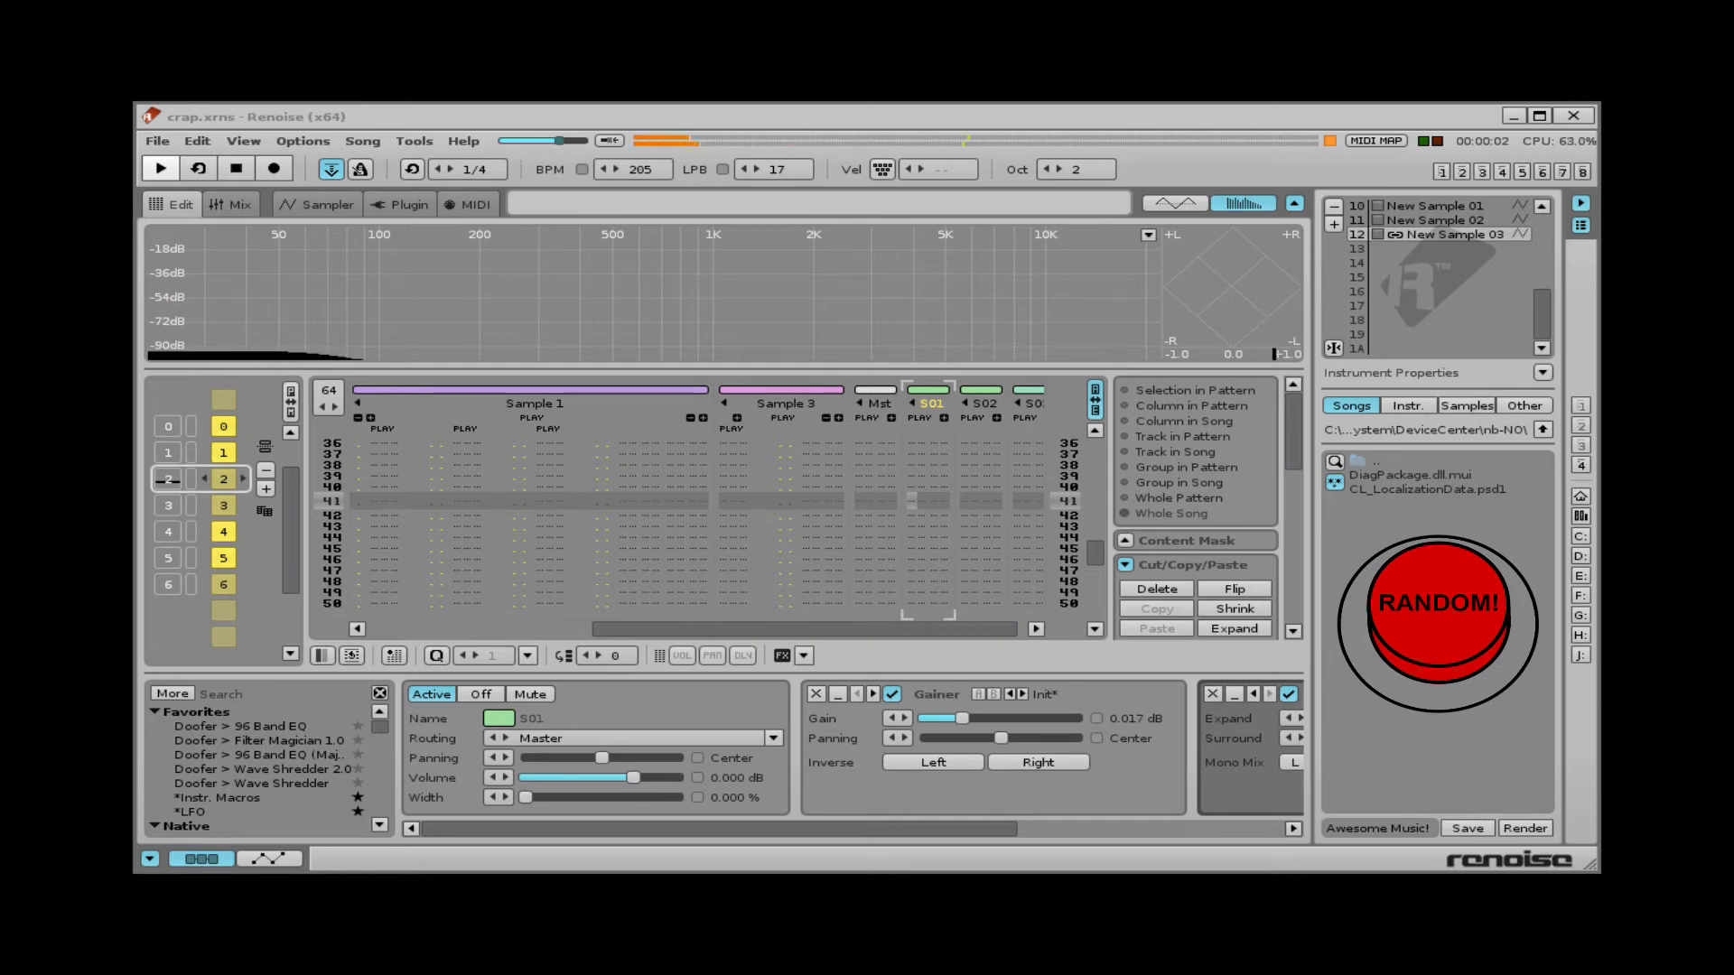
# Step: Start playback, view the Mix tab, then show New Sample 03's waveform in the Sampler
pyautogui.click(161, 170)
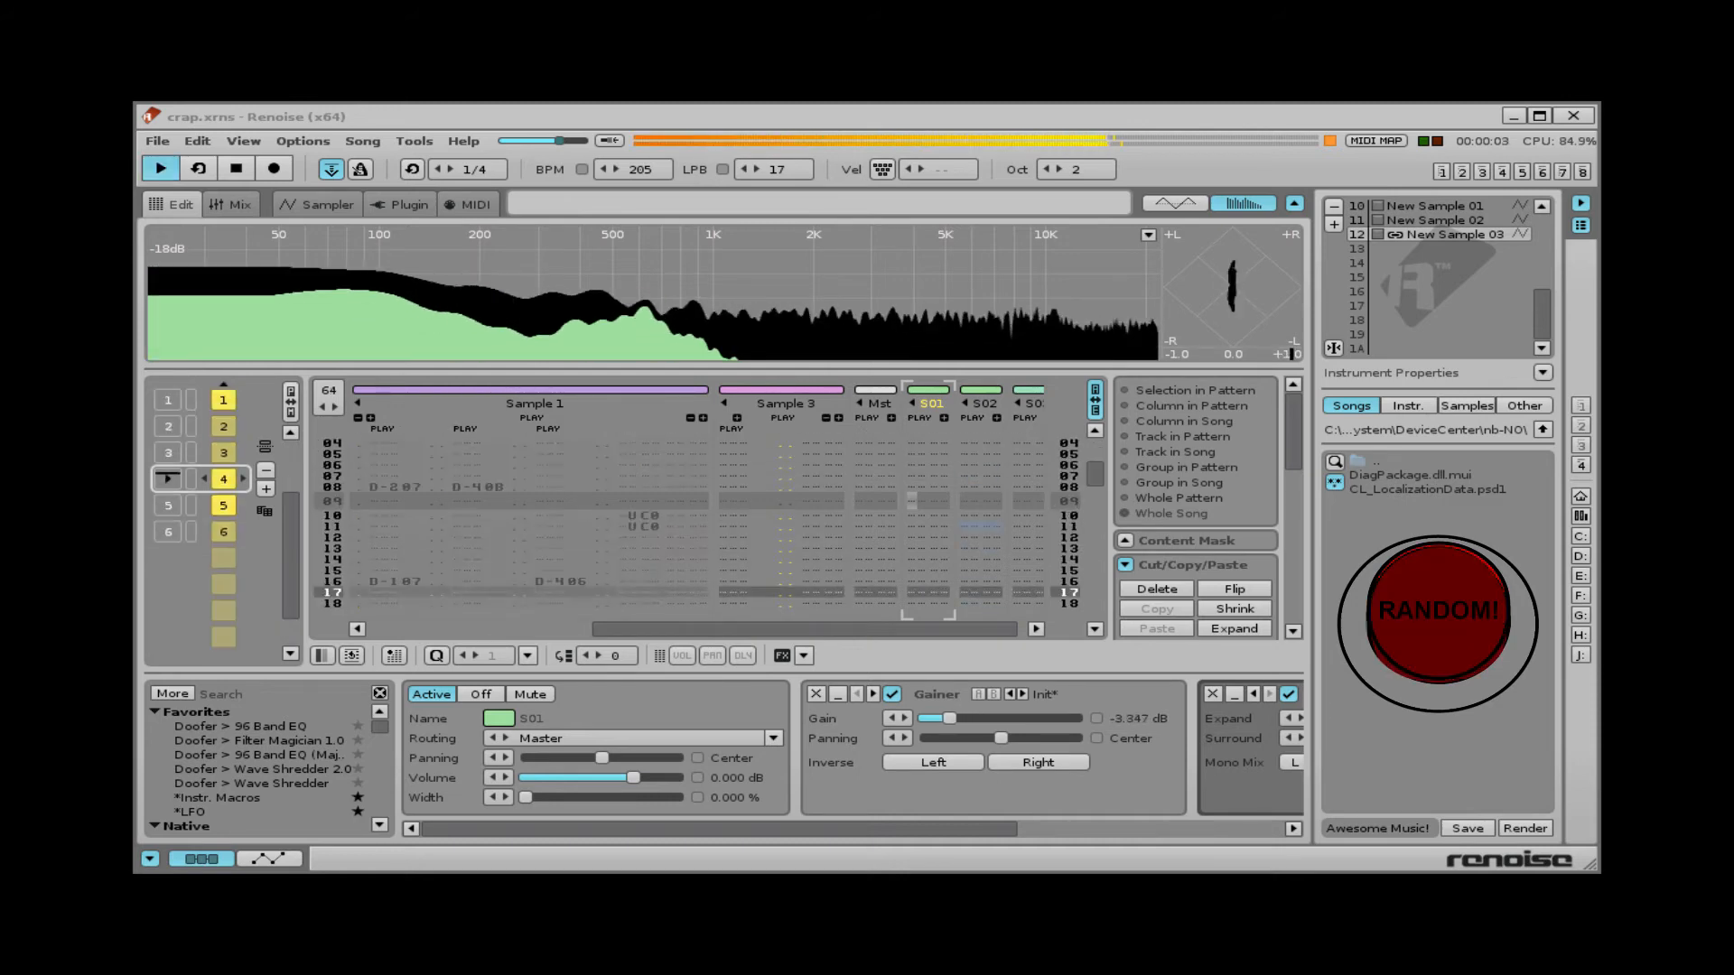
pyautogui.click(231, 204)
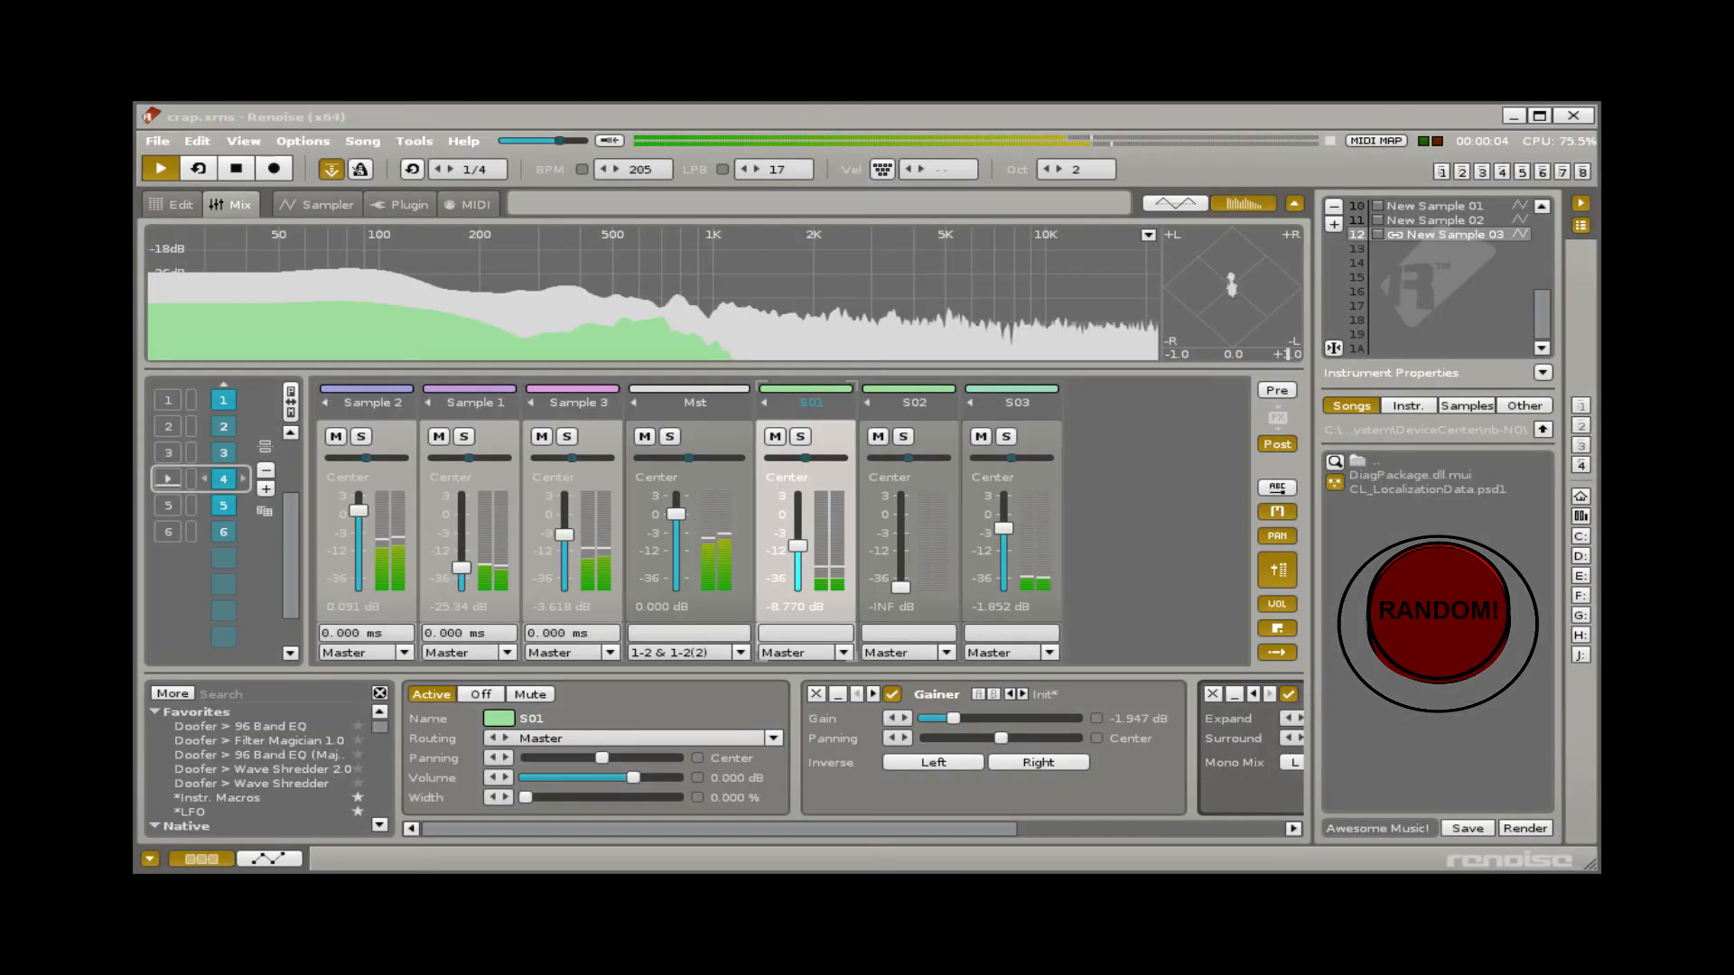
pyautogui.click(322, 204)
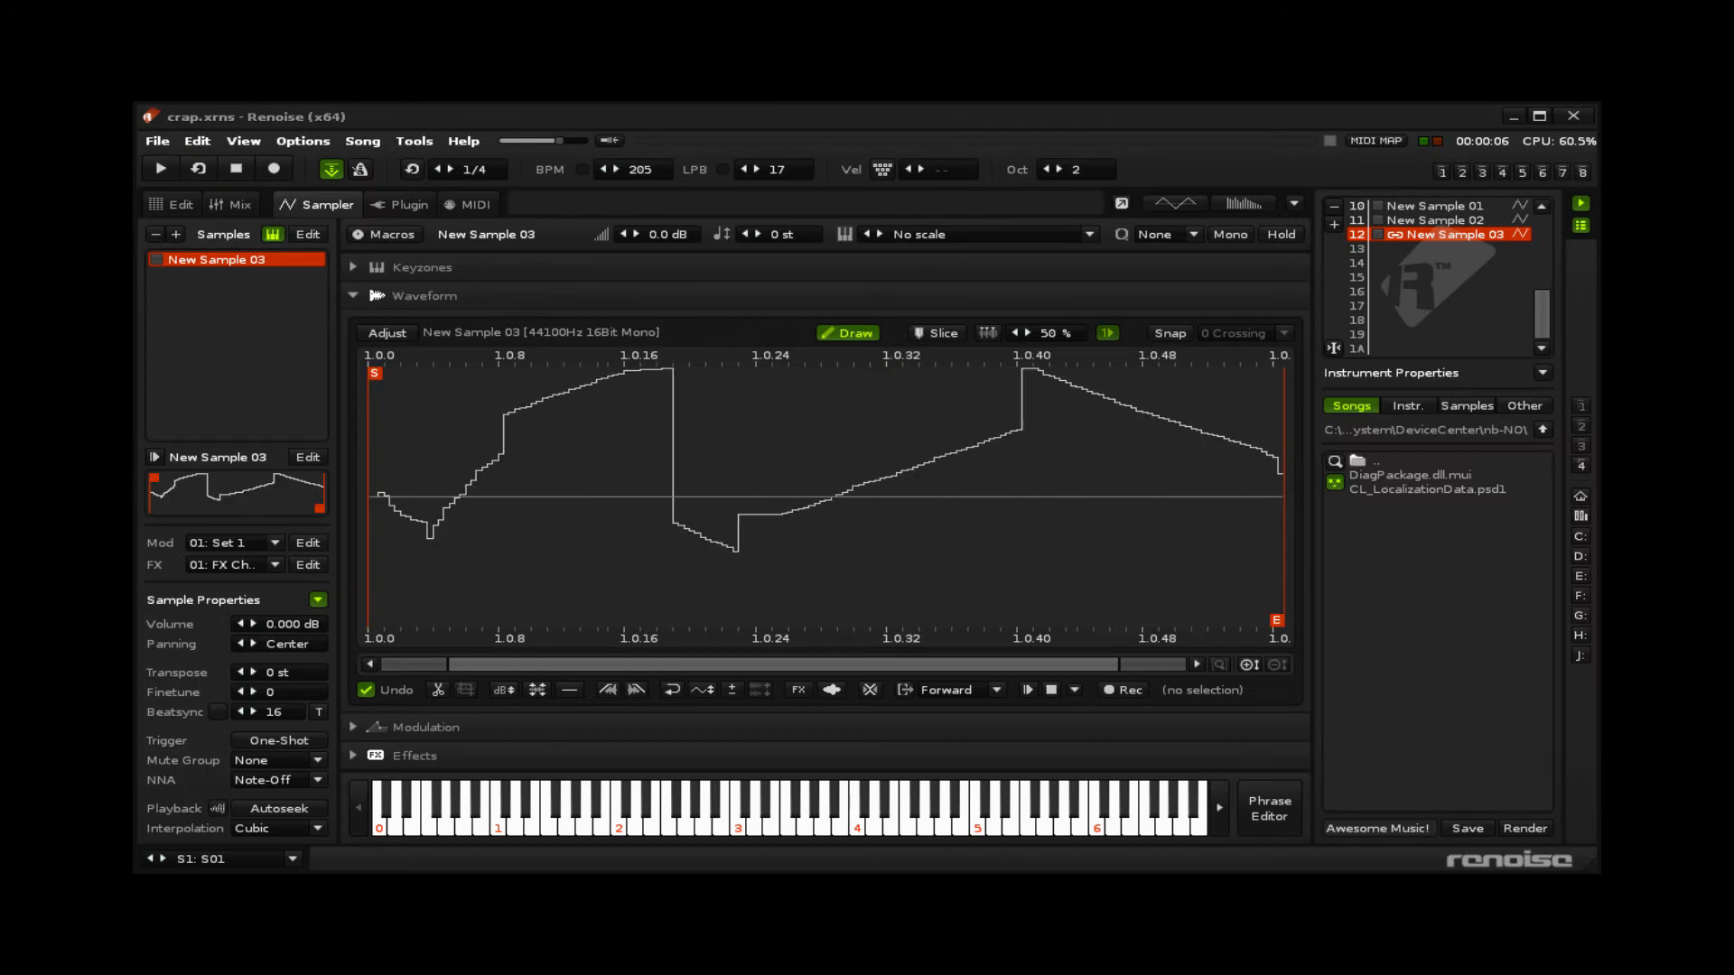
# Step: View Keyzones and Mix, then show New Sample 03's Plugin page under Milspec (Unempty)
pyautogui.click(410, 267)
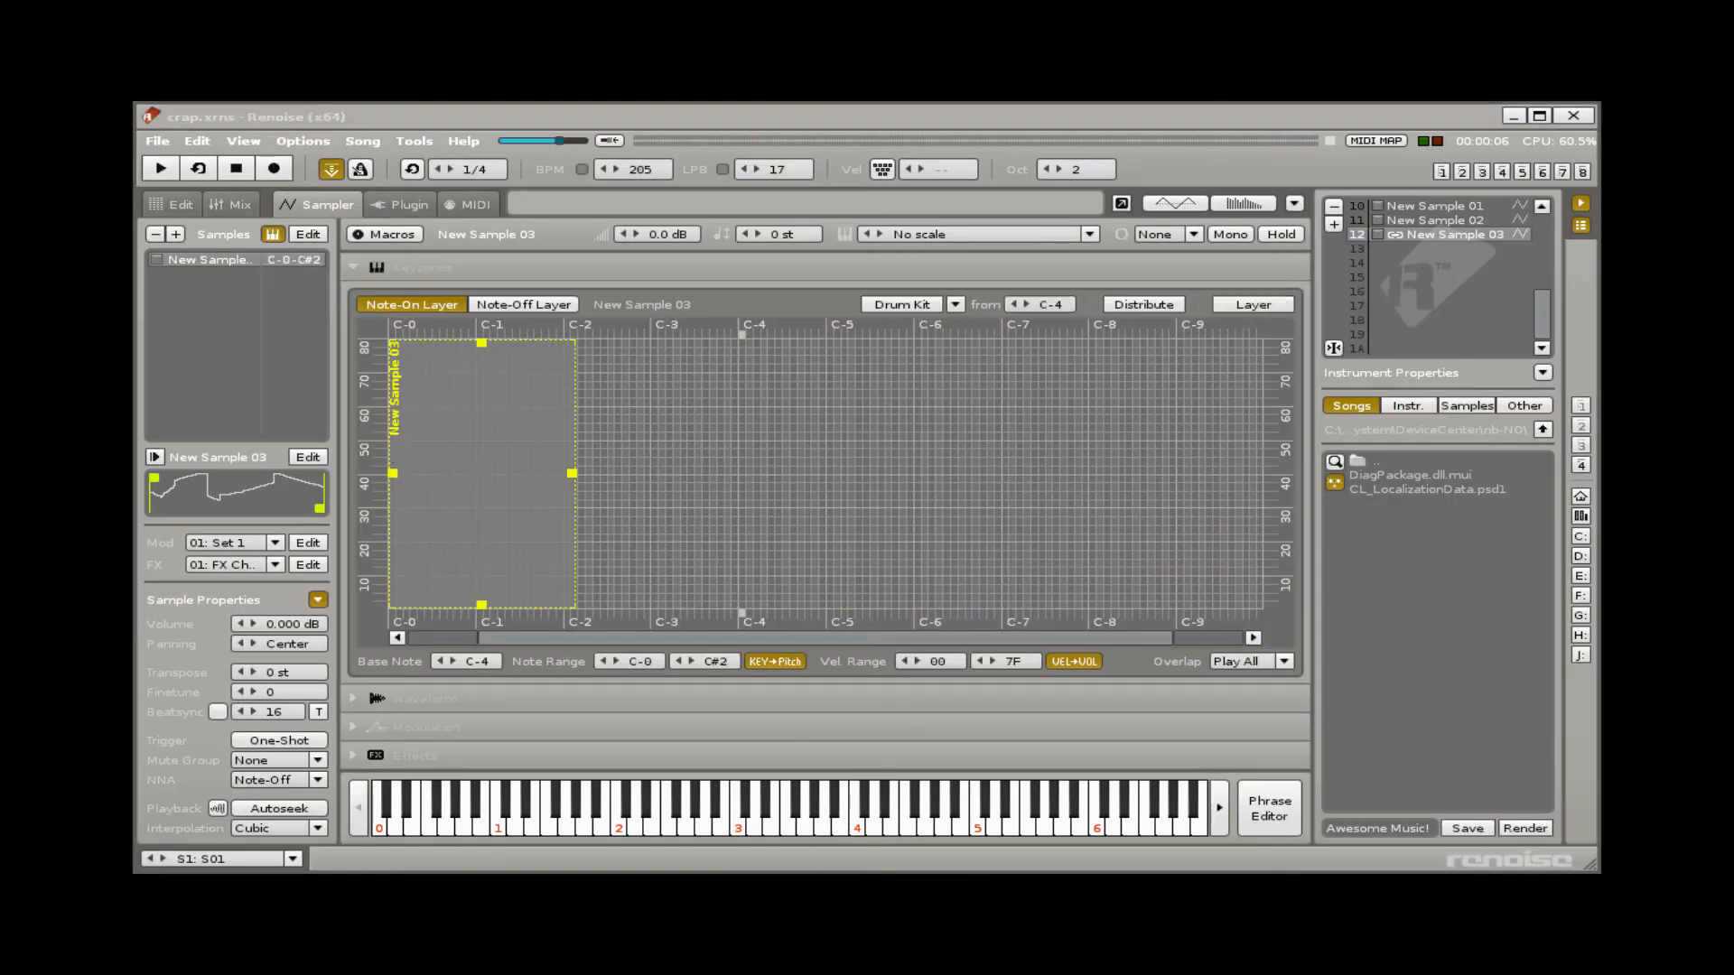
pyautogui.click(231, 204)
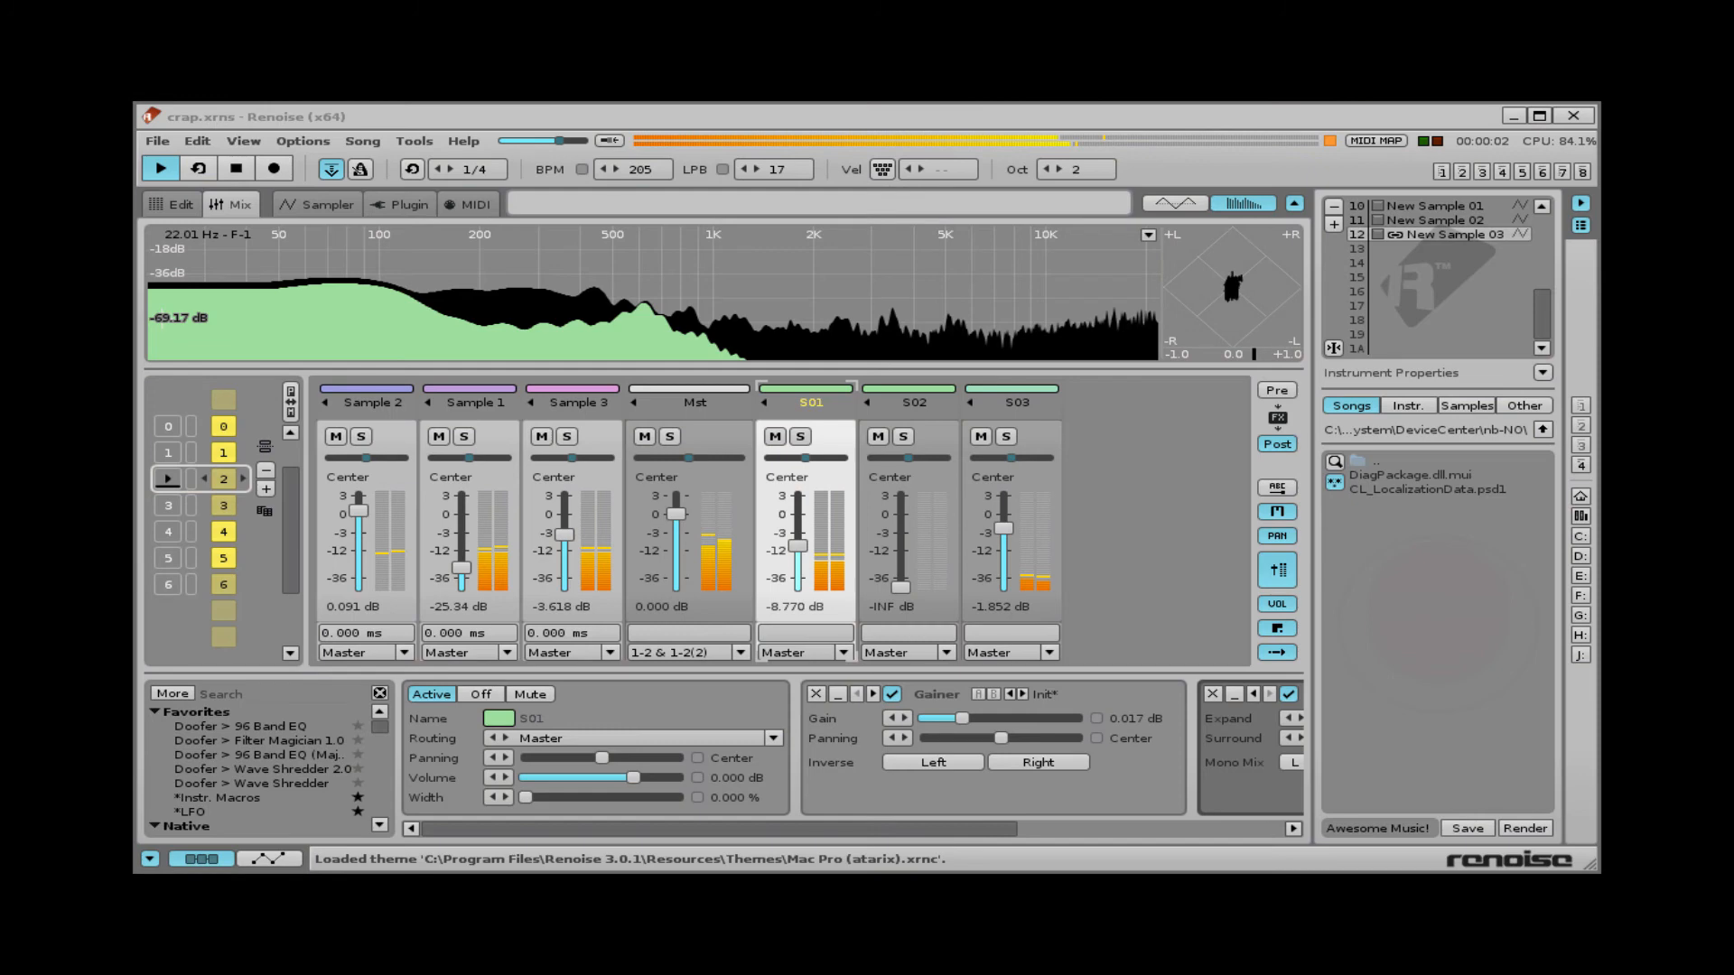
pyautogui.click(408, 204)
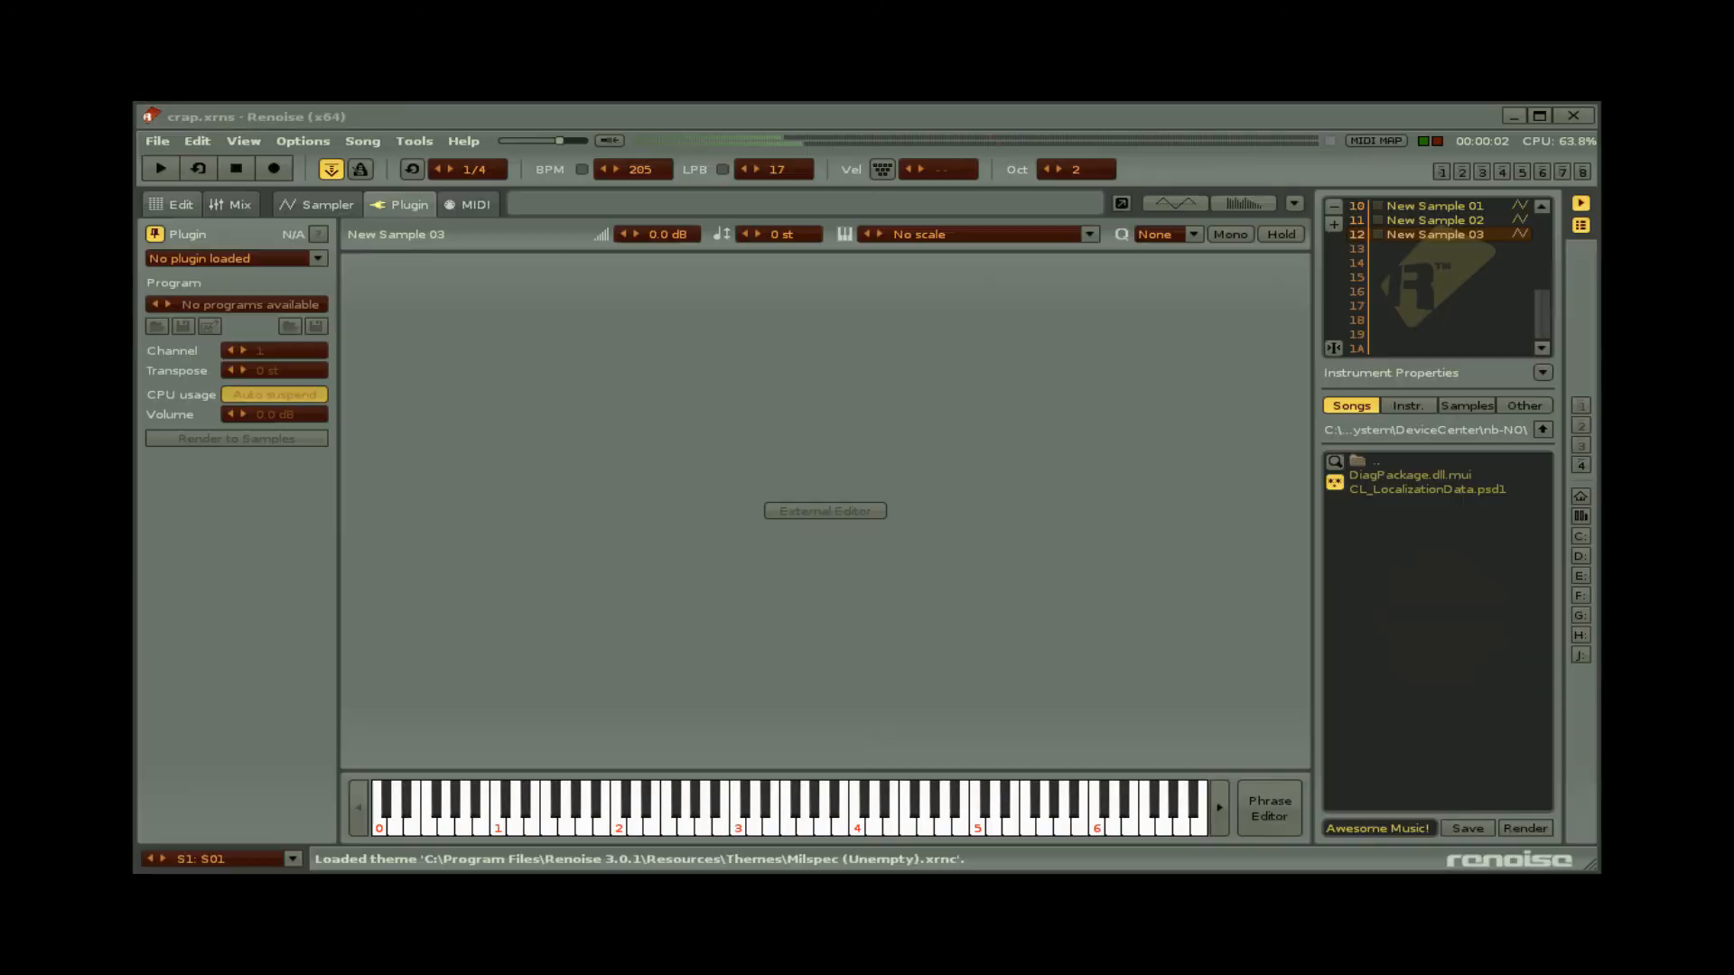